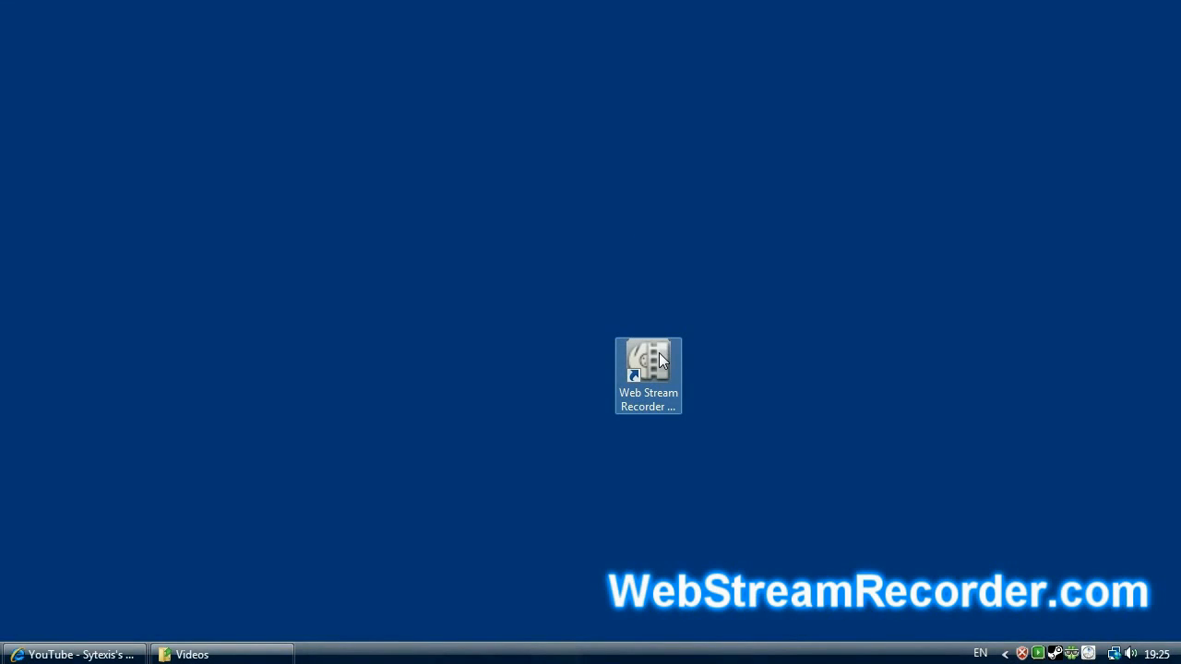
- Launch Web Stream Recorder 2010 from its desktop shortcut, showing the empty stream list
click(649, 359)
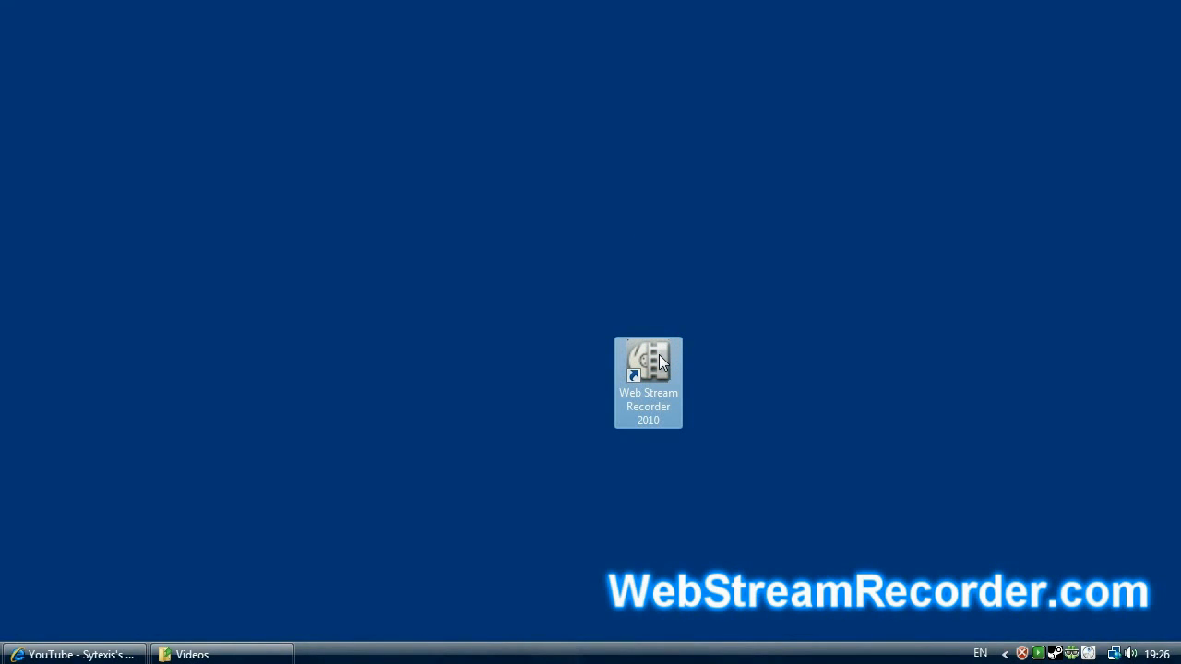
mouse_move(660, 360)
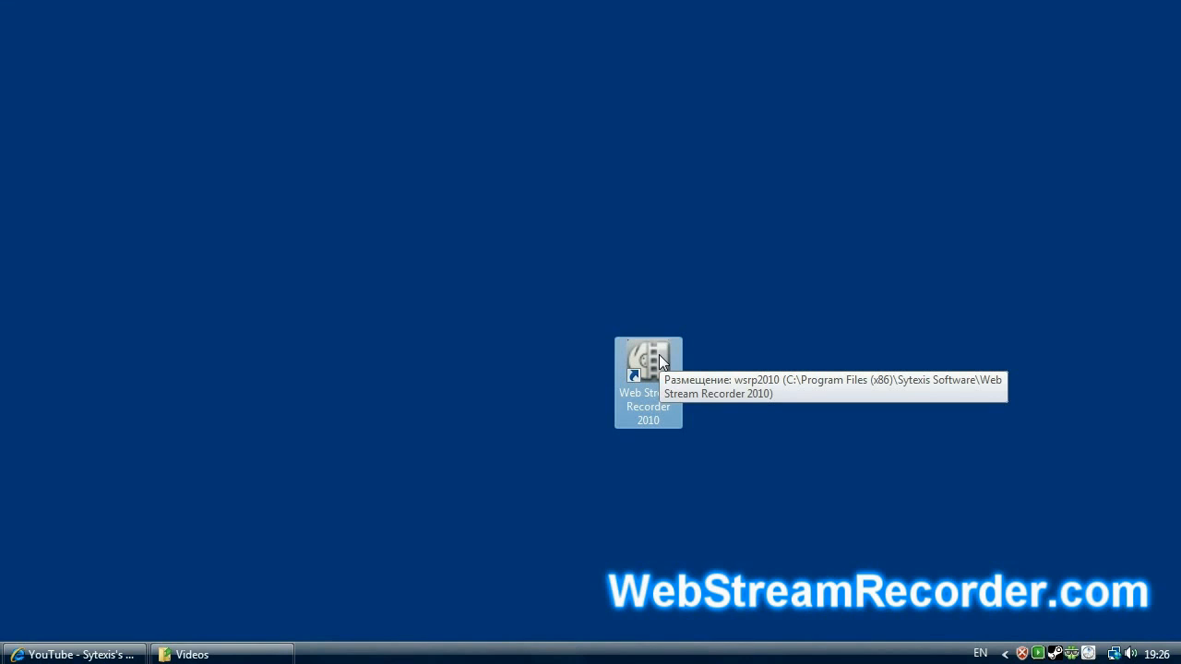
double_click(647, 361)
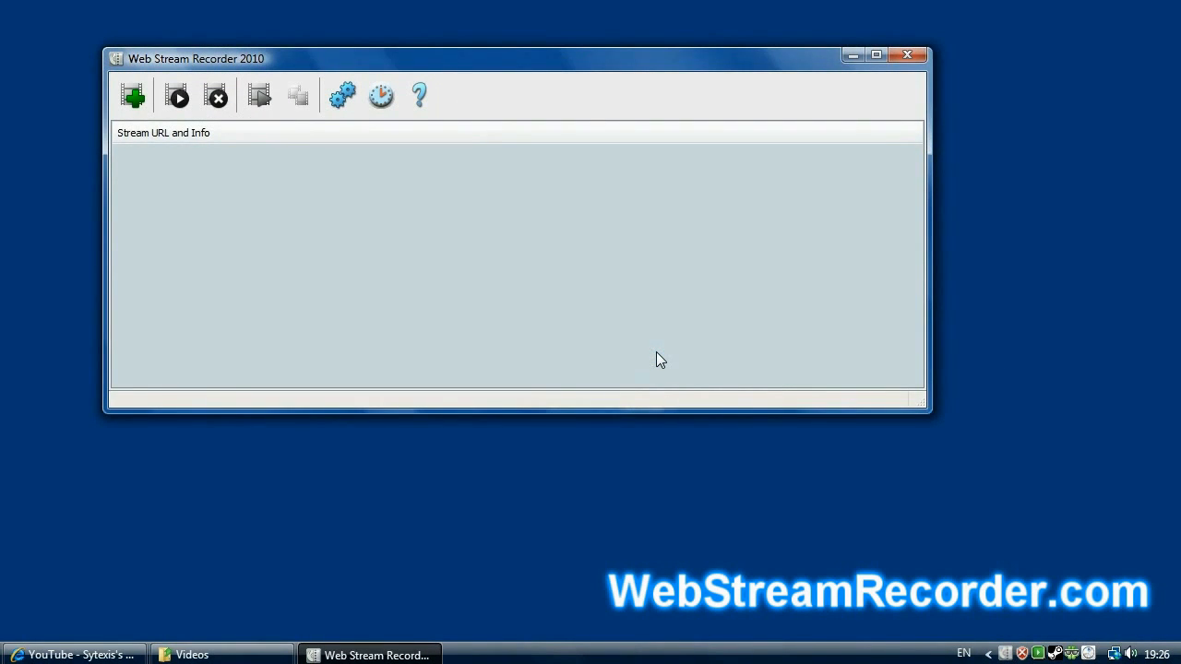
mouse_move(436, 269)
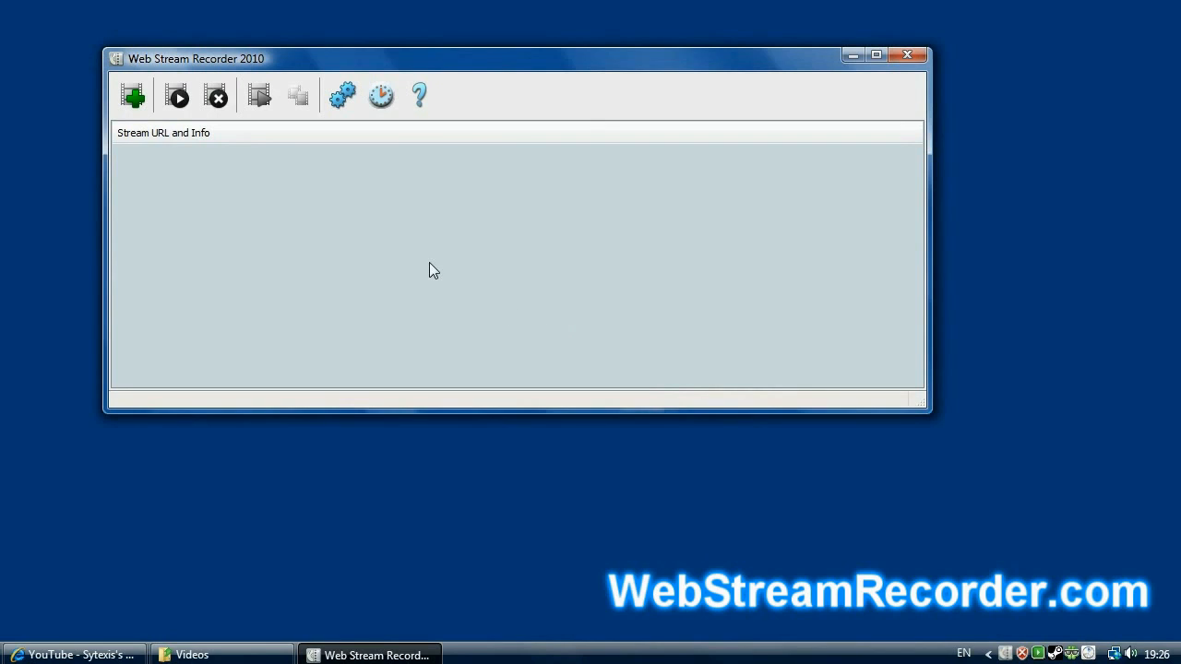
mouse_move(435, 247)
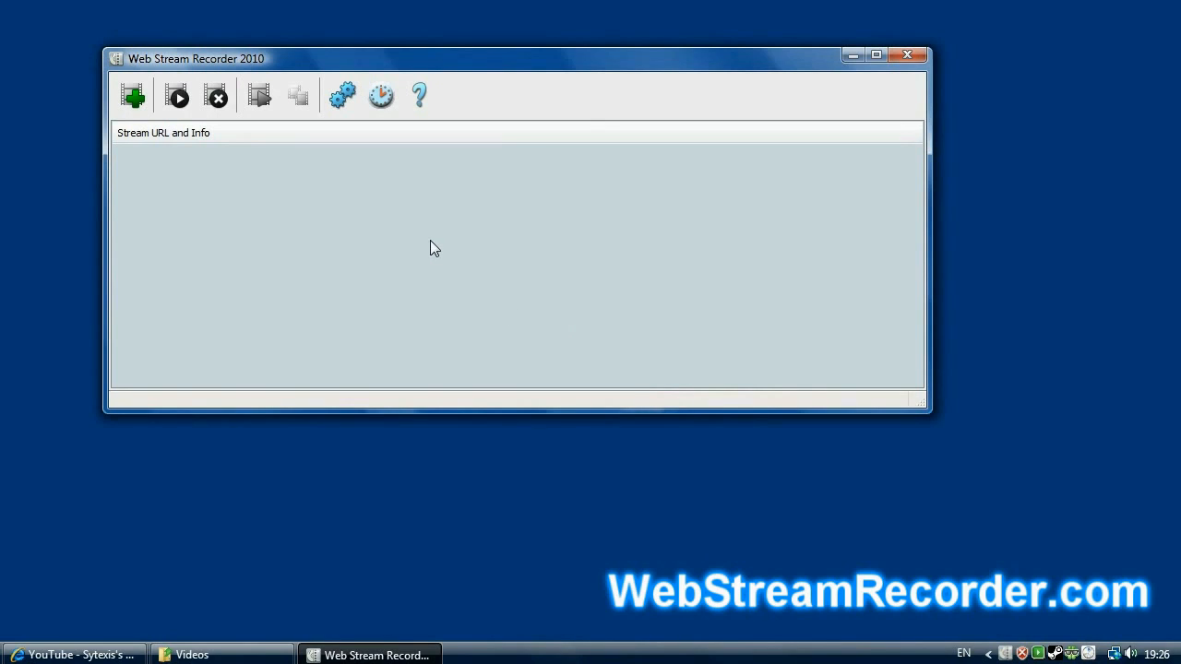
mouse_move(310, 360)
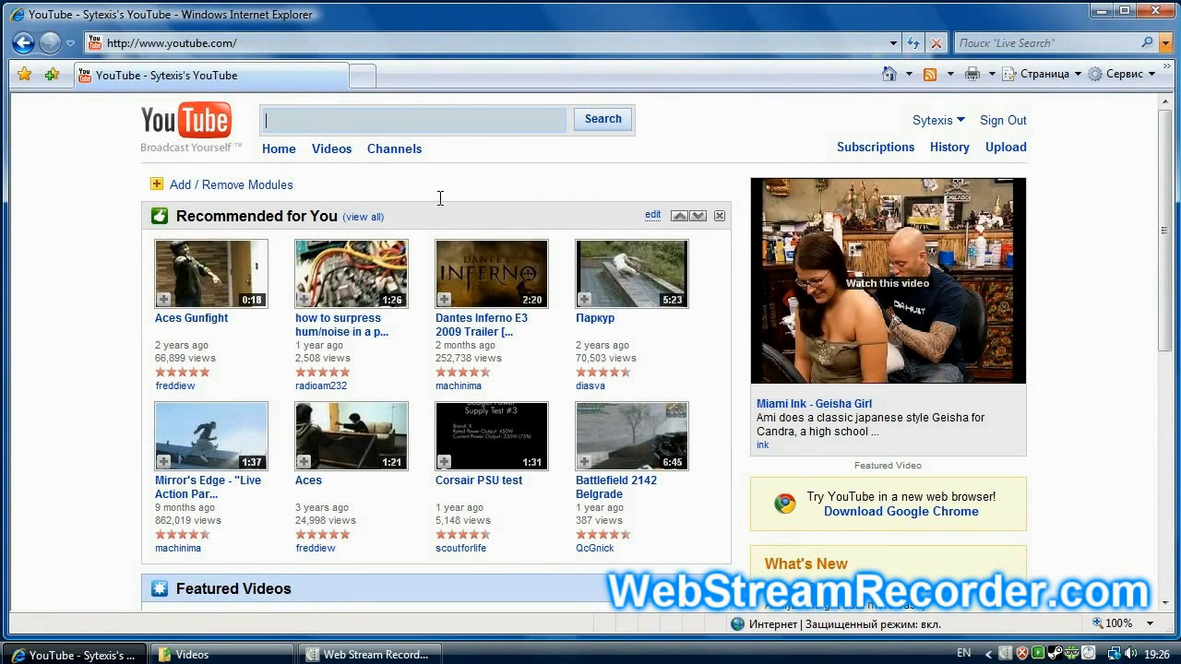
mouse_move(465, 196)
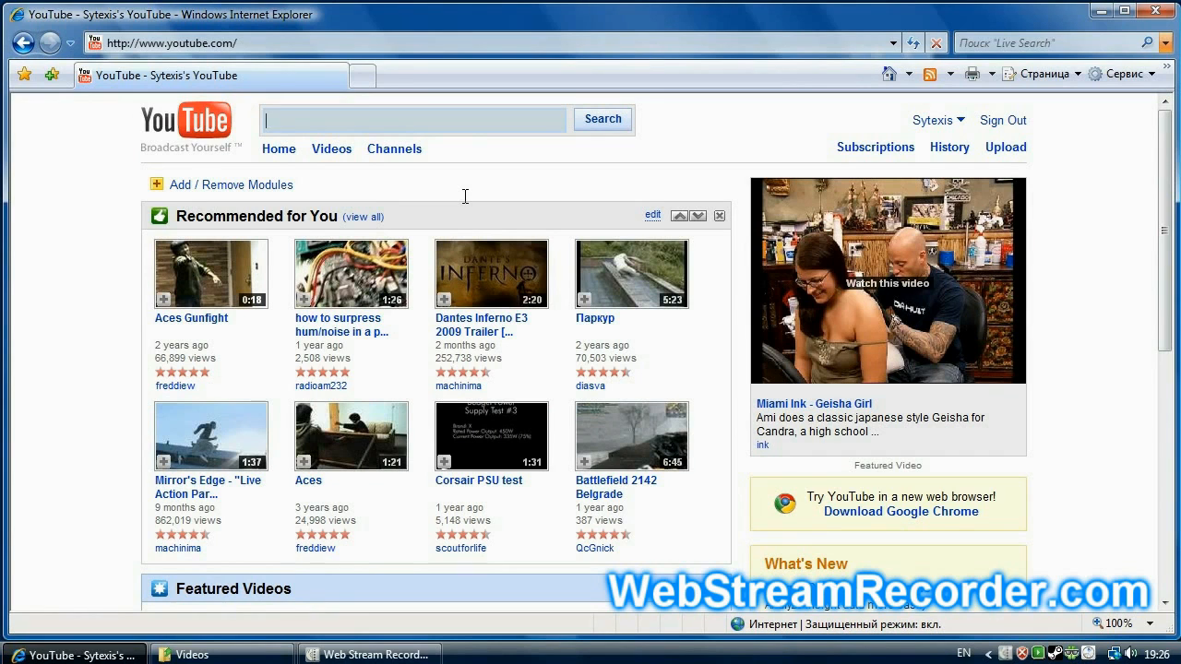
- Search YouTube for bf1943 and open the Battlefield 1943 video so its stream gets captured
text(bf1943)
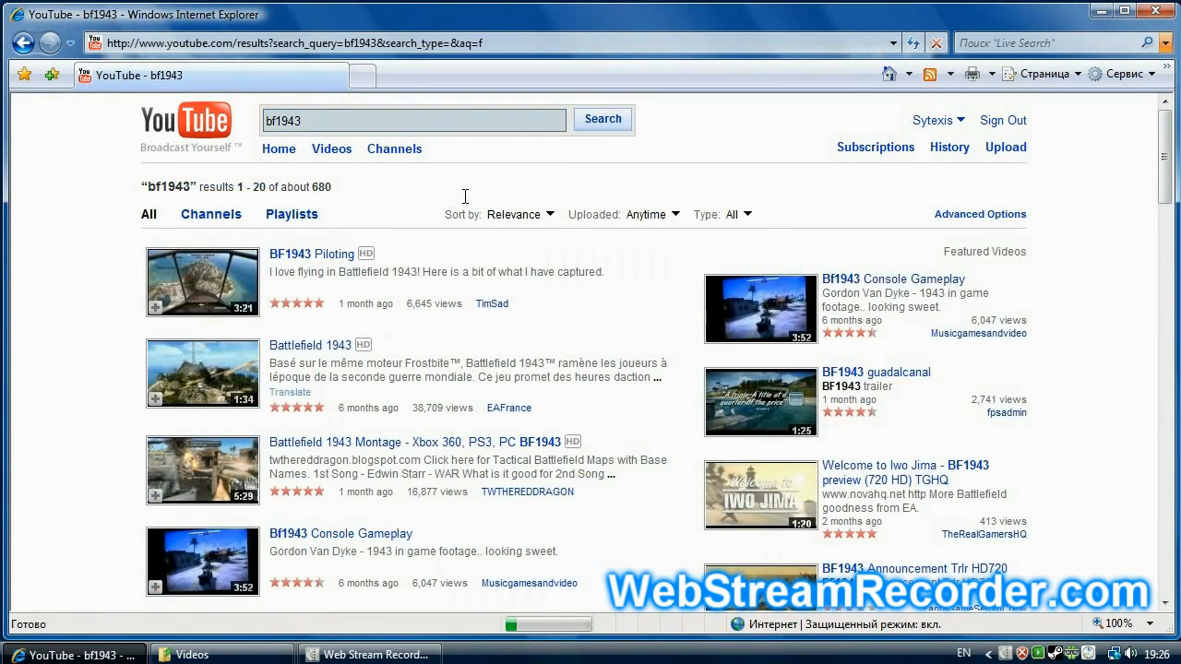
mouse_move(309, 354)
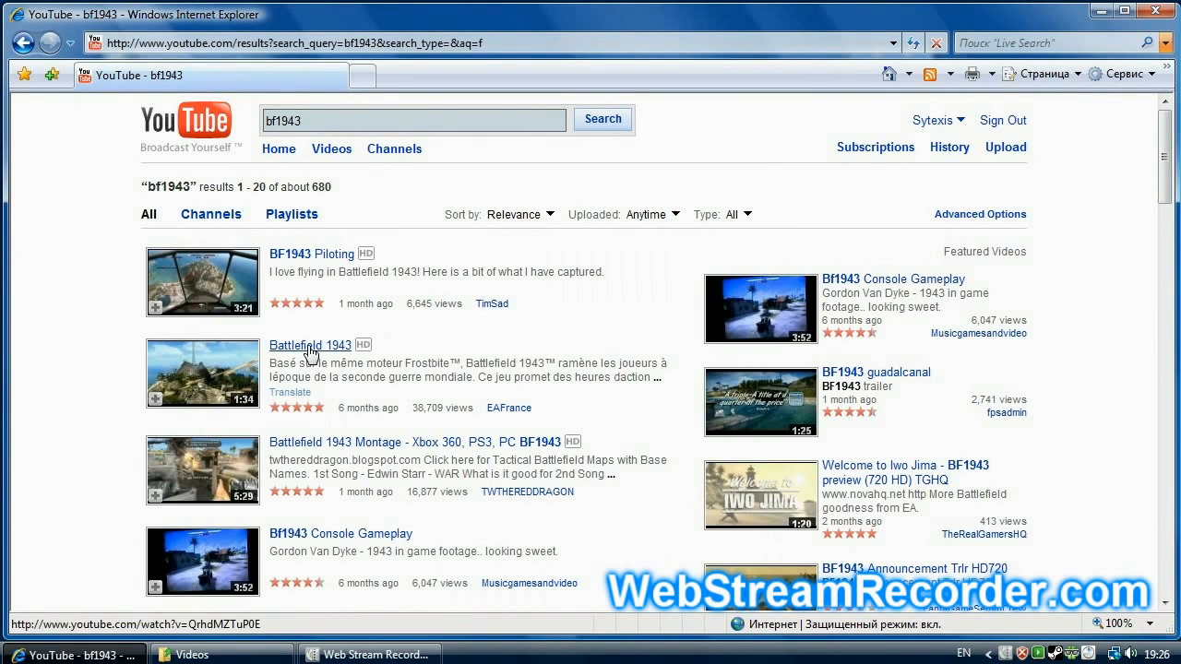
click(310, 344)
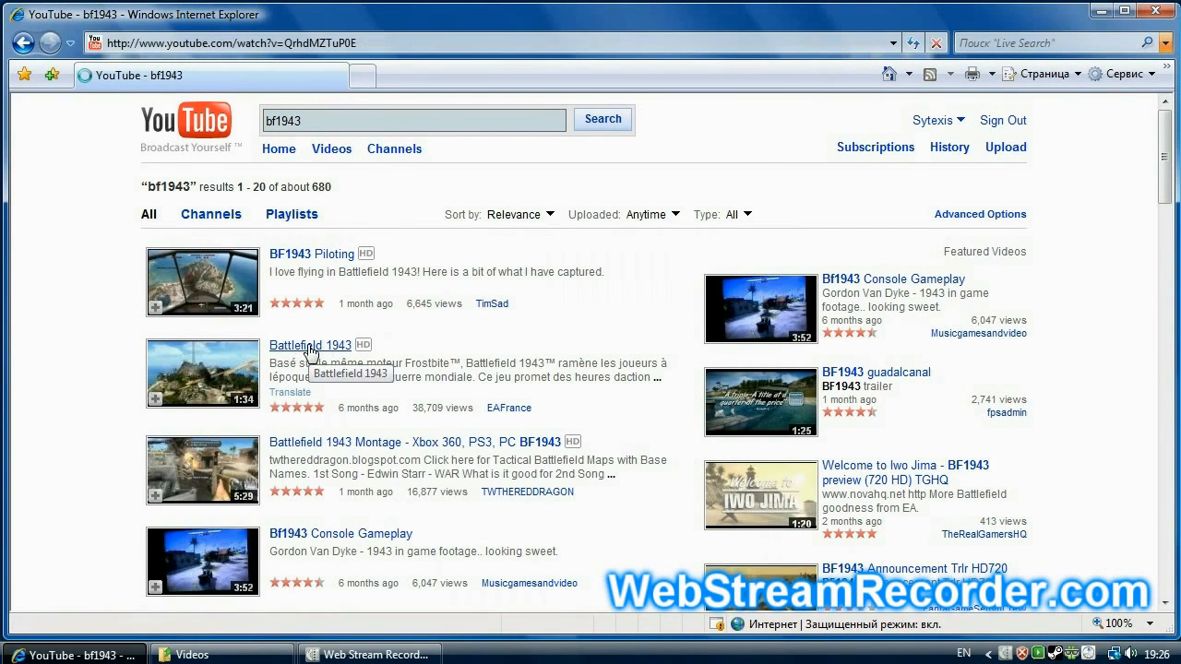
click(310, 345)
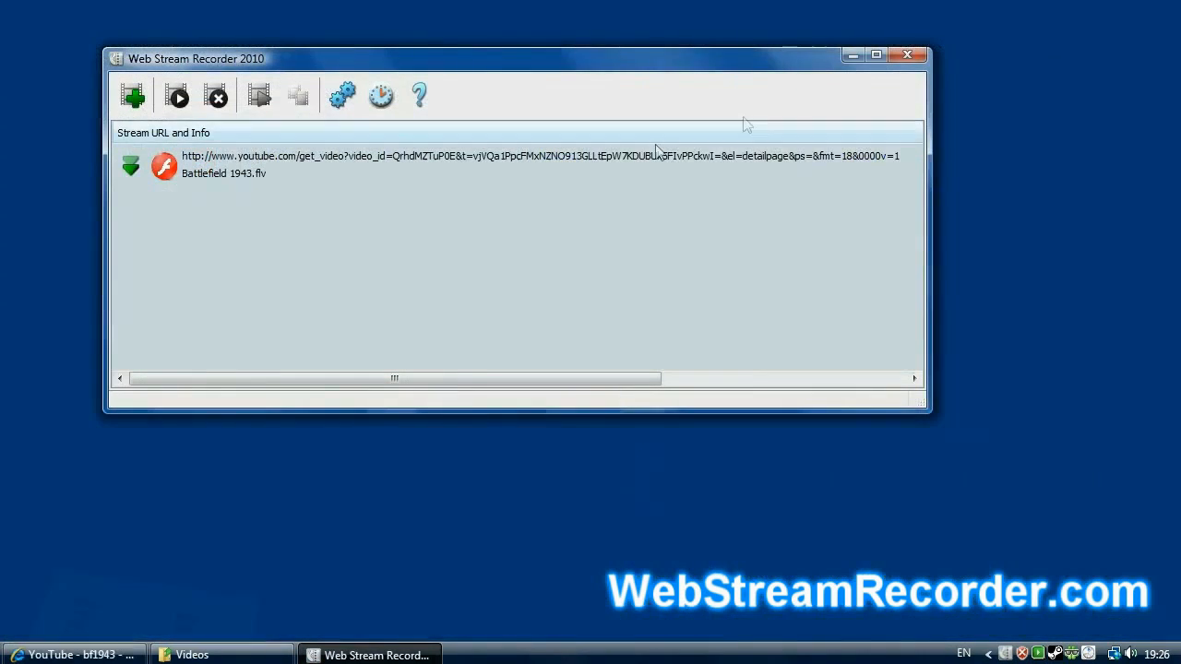
- Select the captured Battlefield 1943.flv stream and let its 7.0 Mb download progress
click(476, 164)
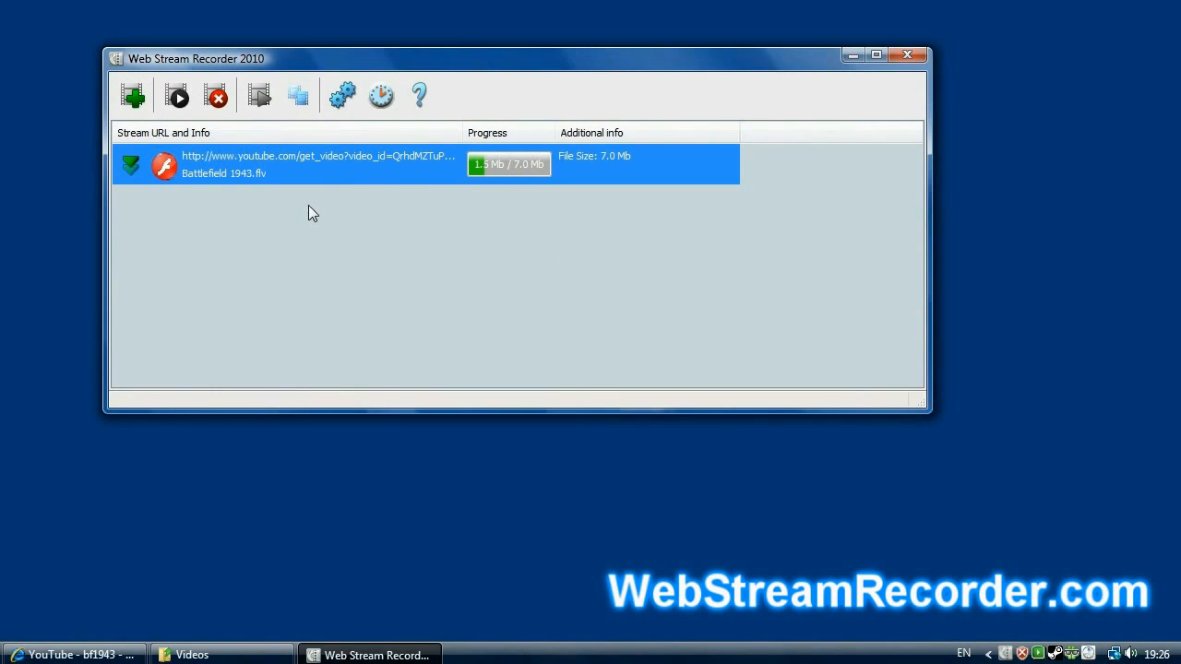
mouse_move(435, 182)
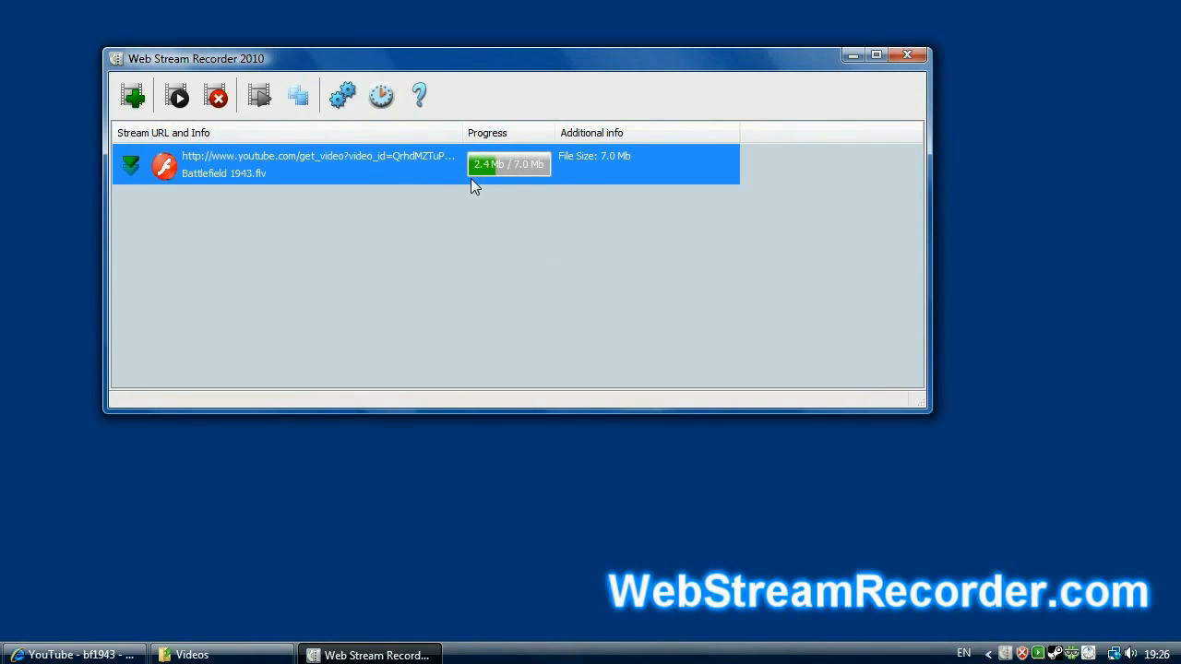
mouse_move(373, 164)
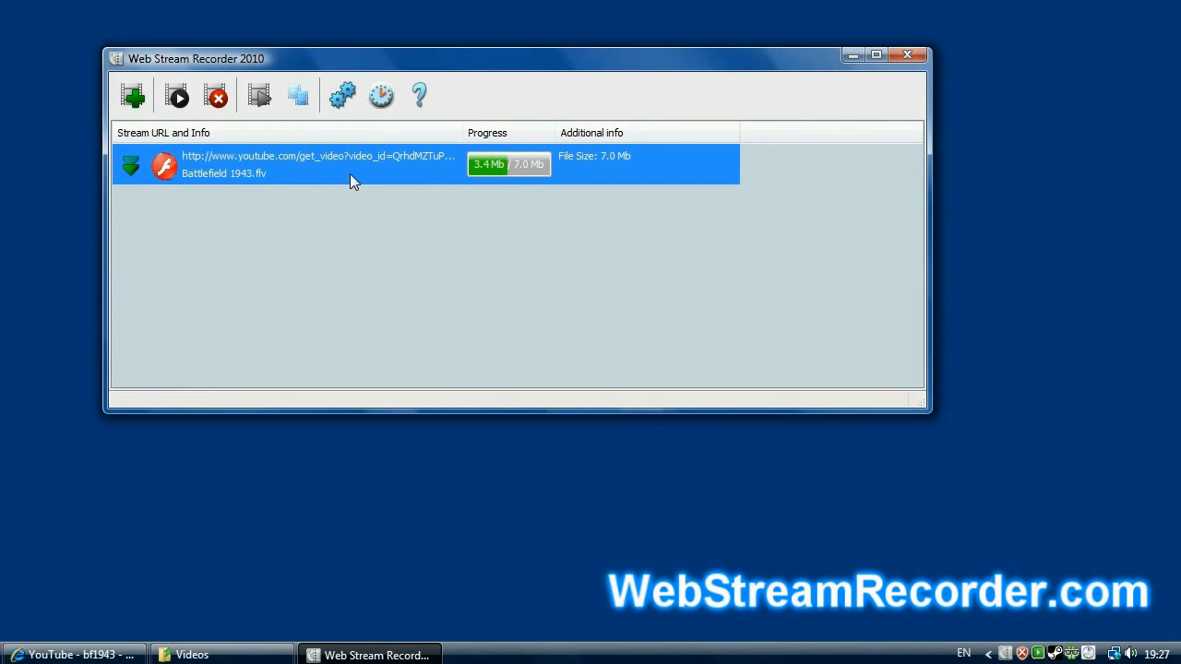
mouse_move(417, 187)
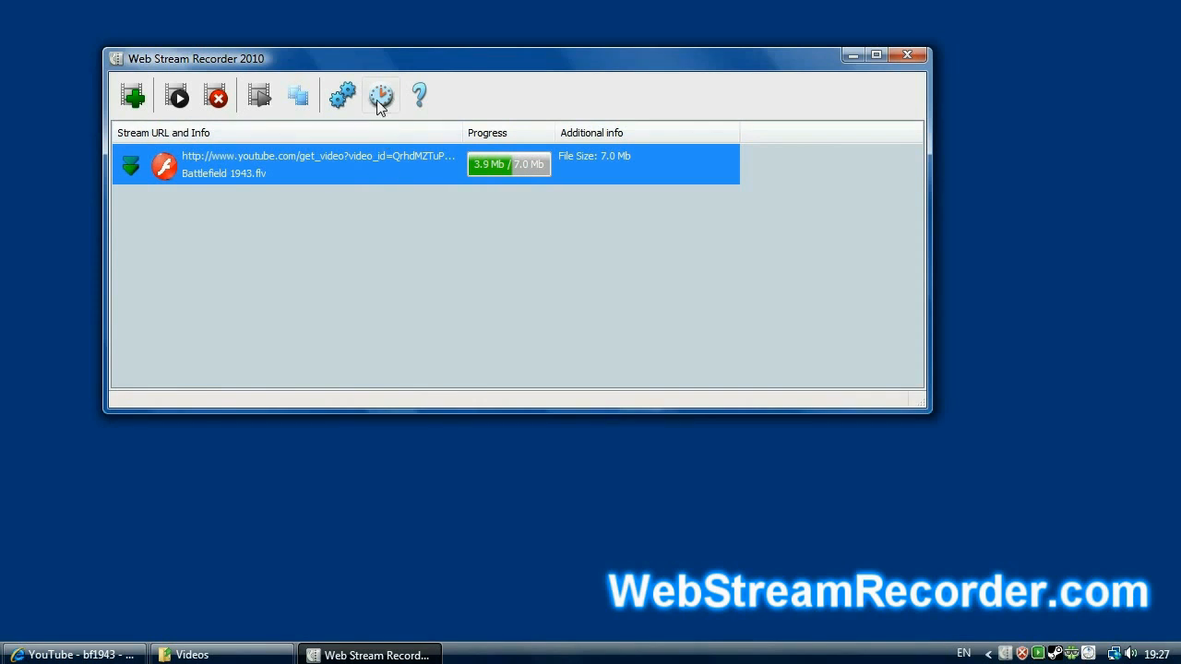
- Start a new scheduled recording task in the Scheduler and review the stream format list
click(377, 96)
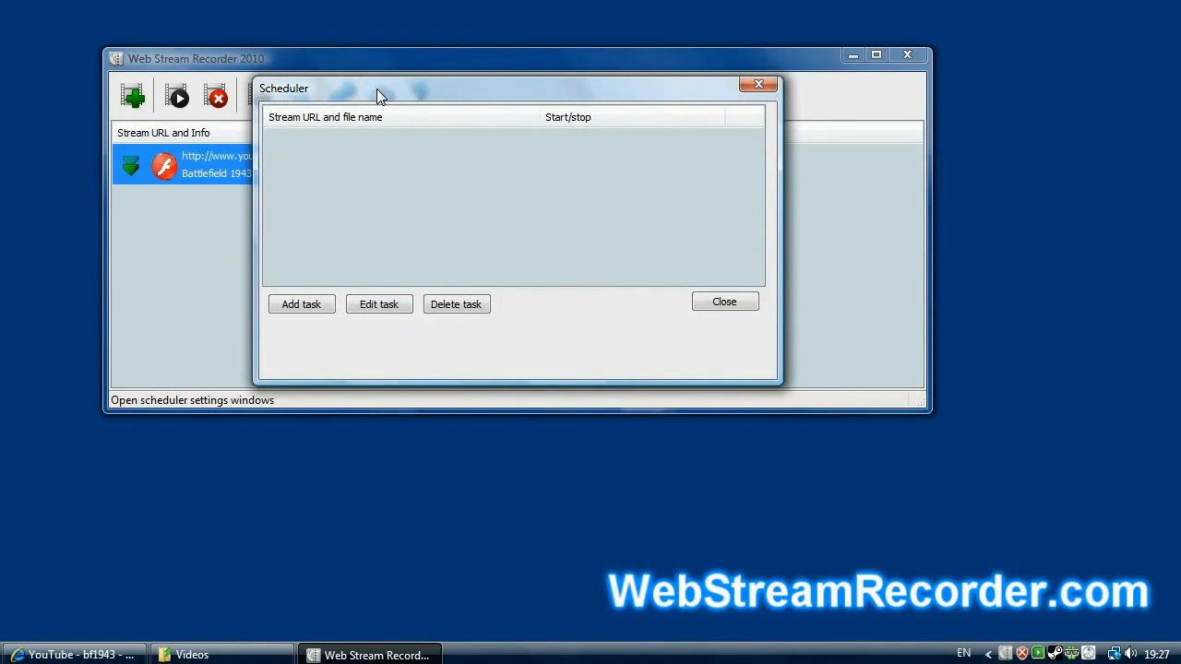
mouse_move(420, 170)
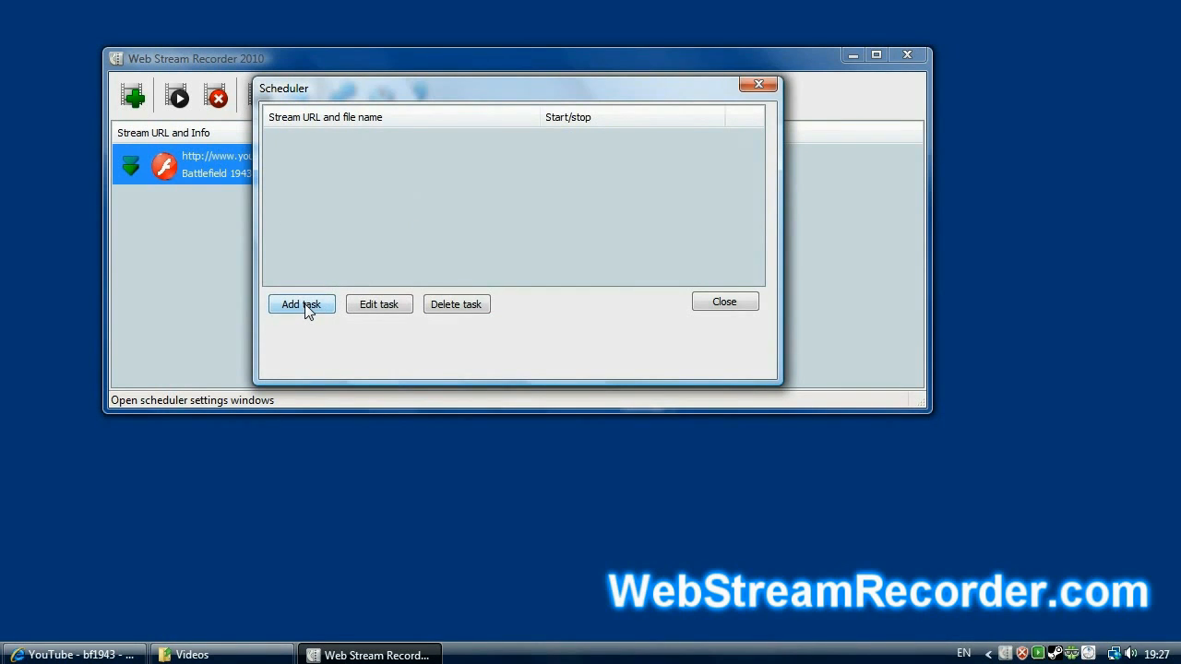
click(300, 305)
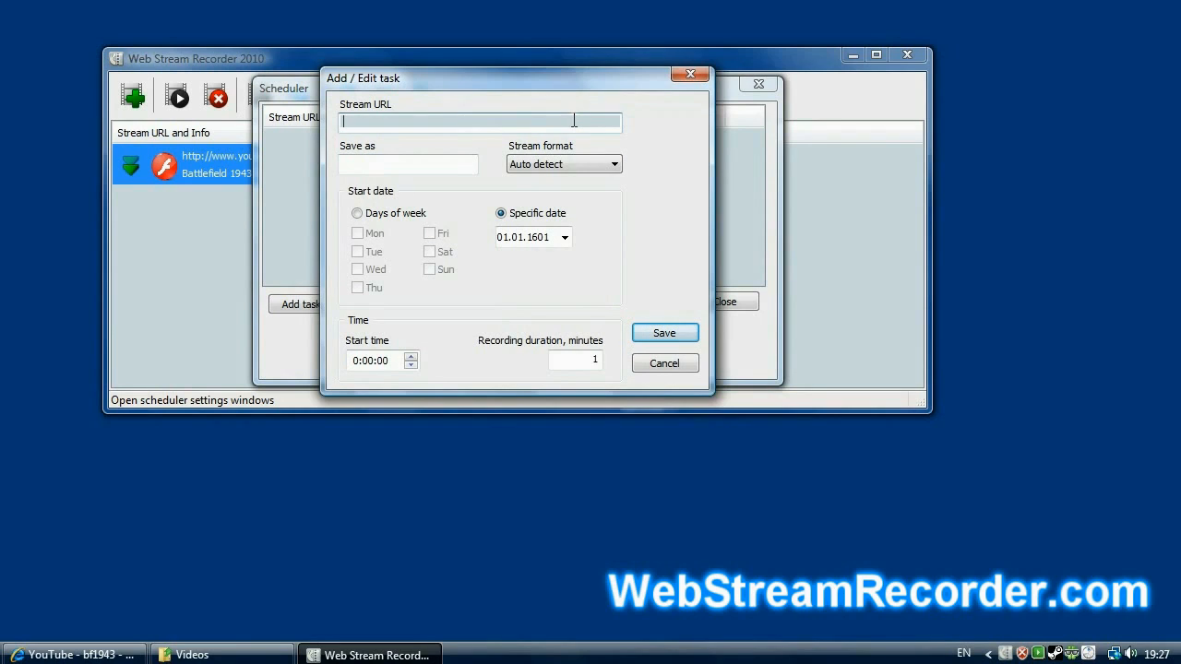
click(614, 162)
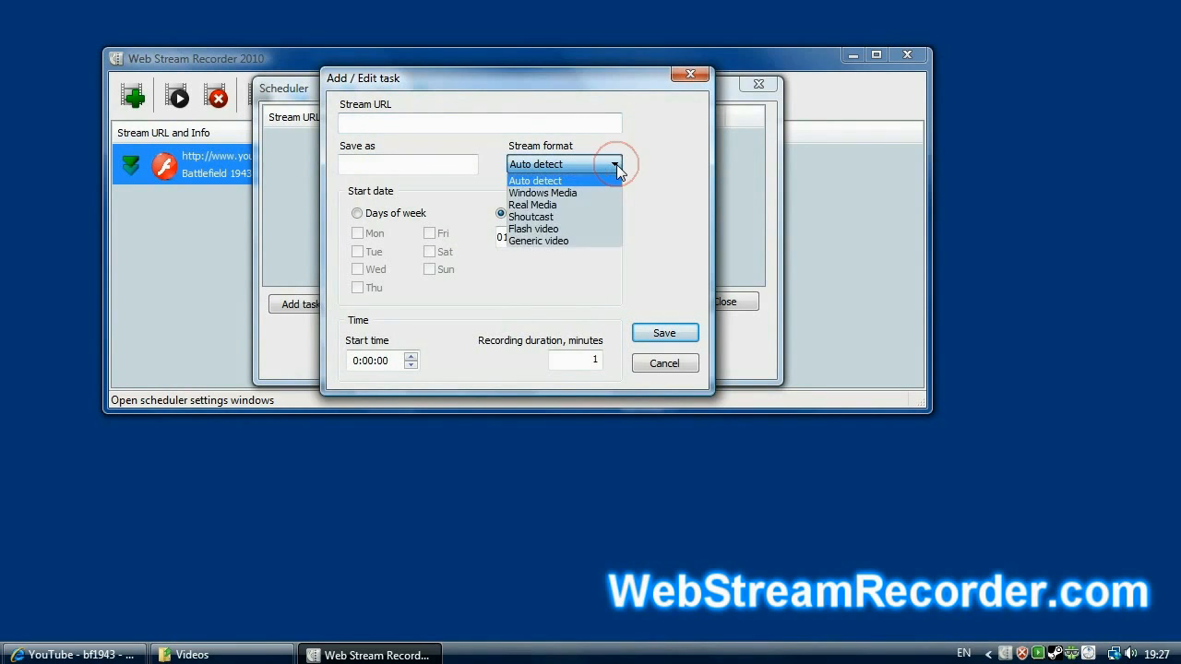
mouse_move(597, 239)
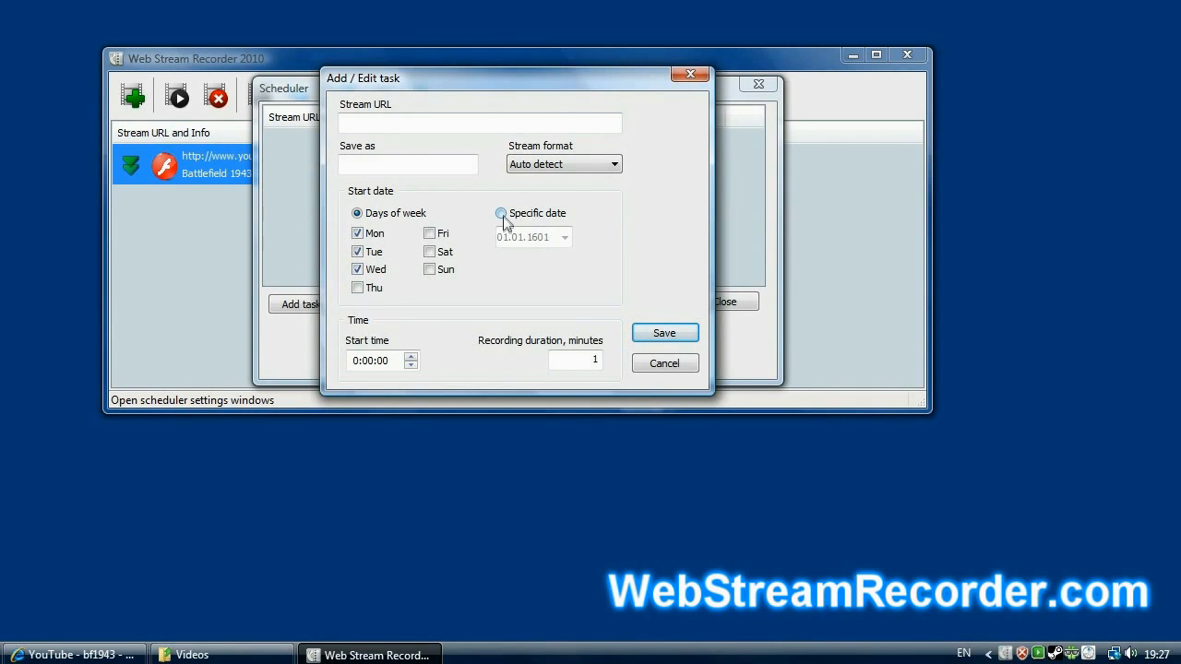
- Schedule the task on a specific date with a start time, save it, and dismiss the message
click(498, 214)
text(5:52)
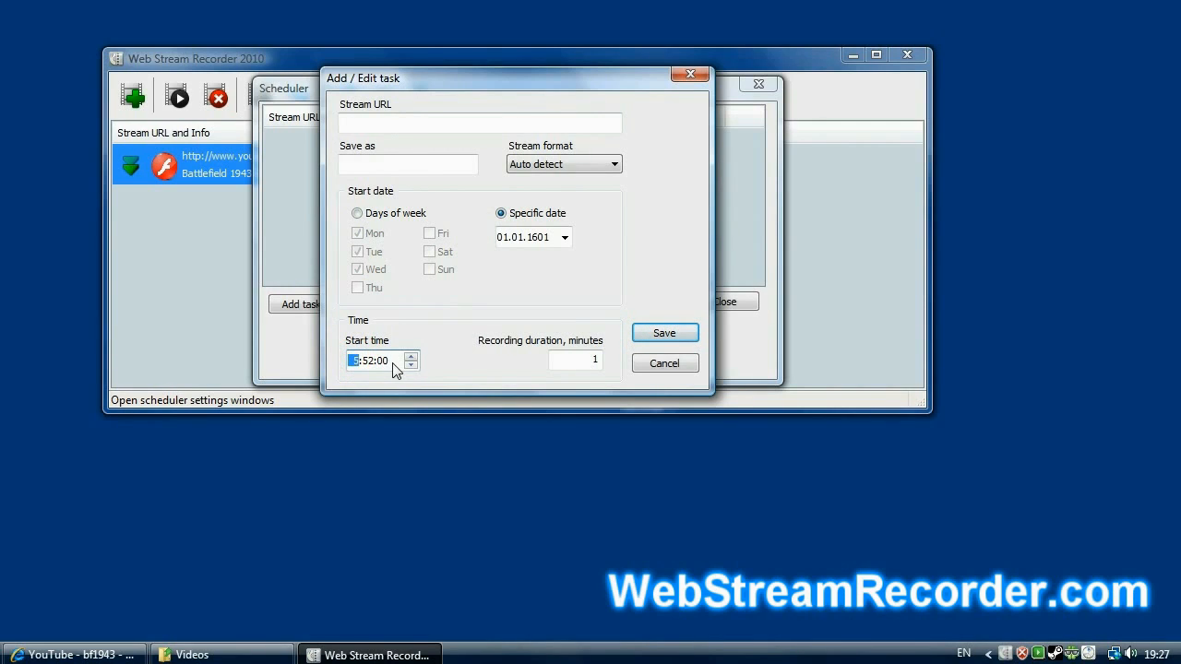
click(579, 360)
text(5)
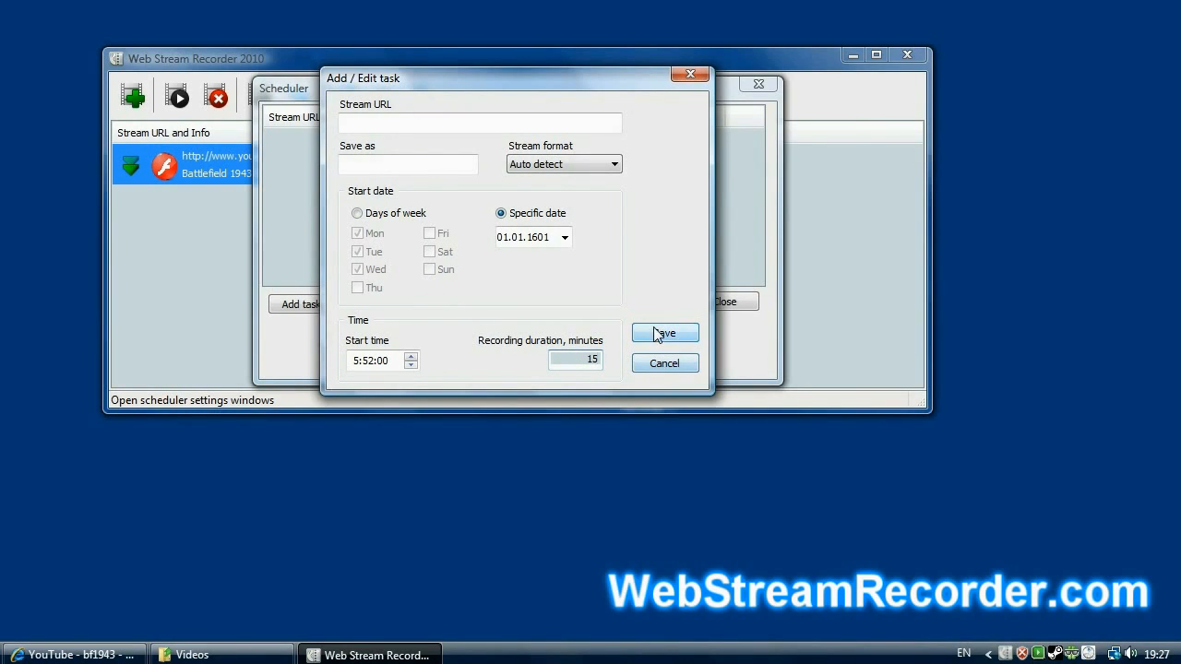
click(664, 332)
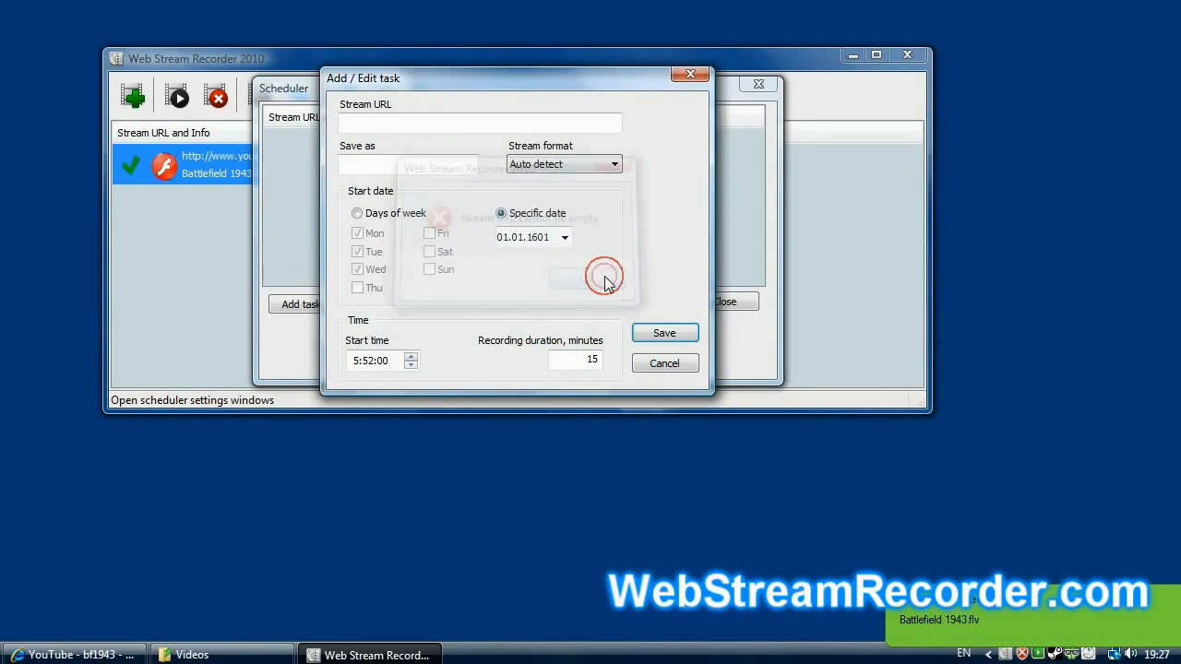
click(664, 361)
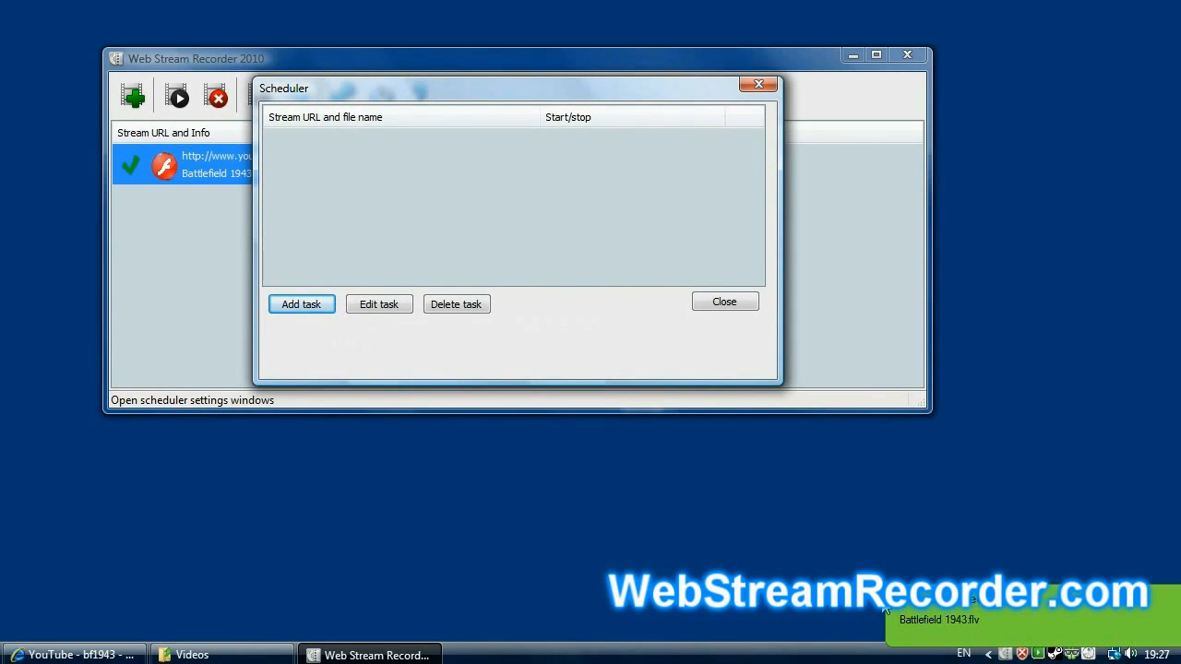
- Close the Scheduler, play Battlefield 1943.flv in Media Player Classic, then close the player
click(723, 301)
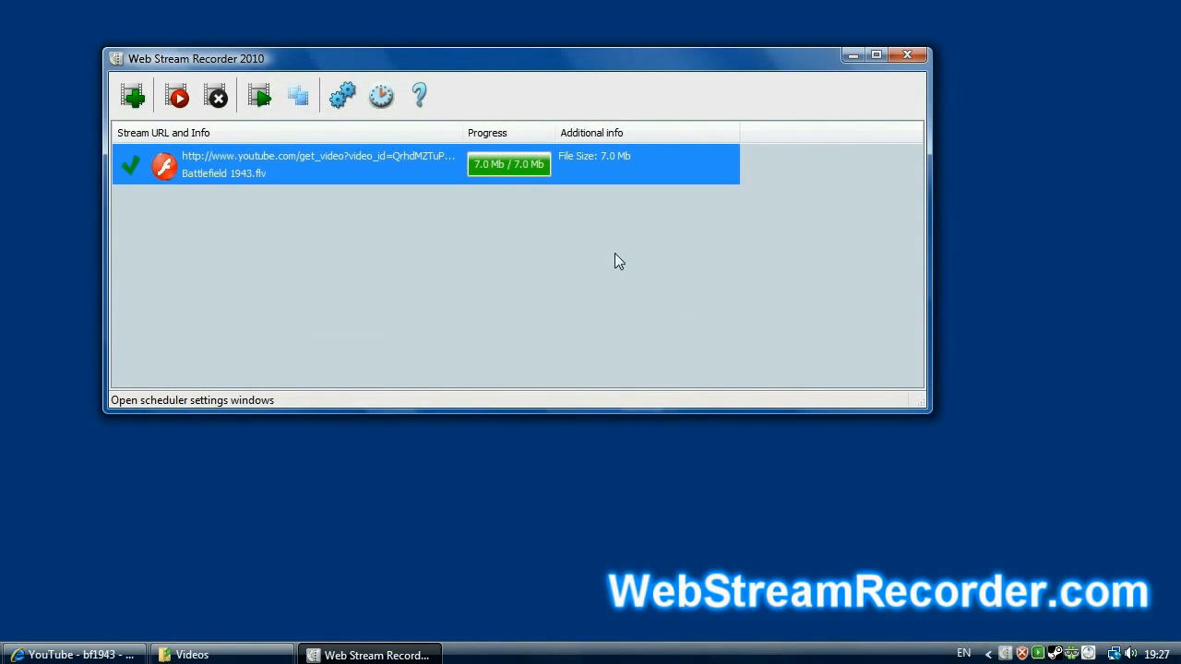
mouse_move(317, 170)
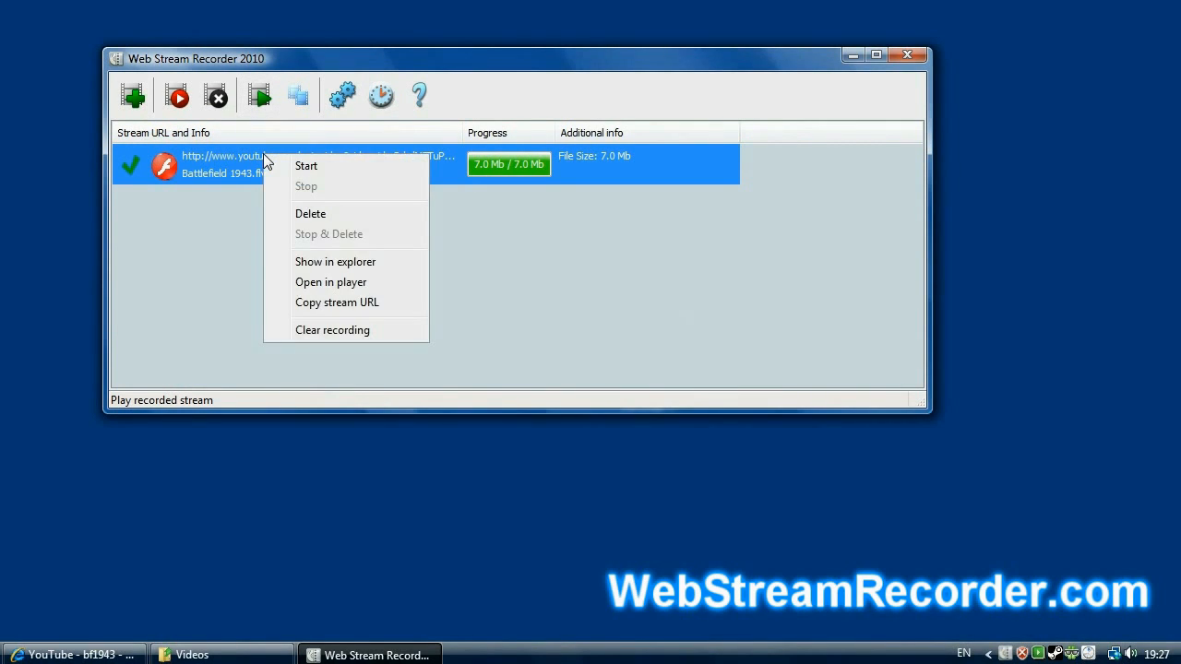
mouse_move(339, 251)
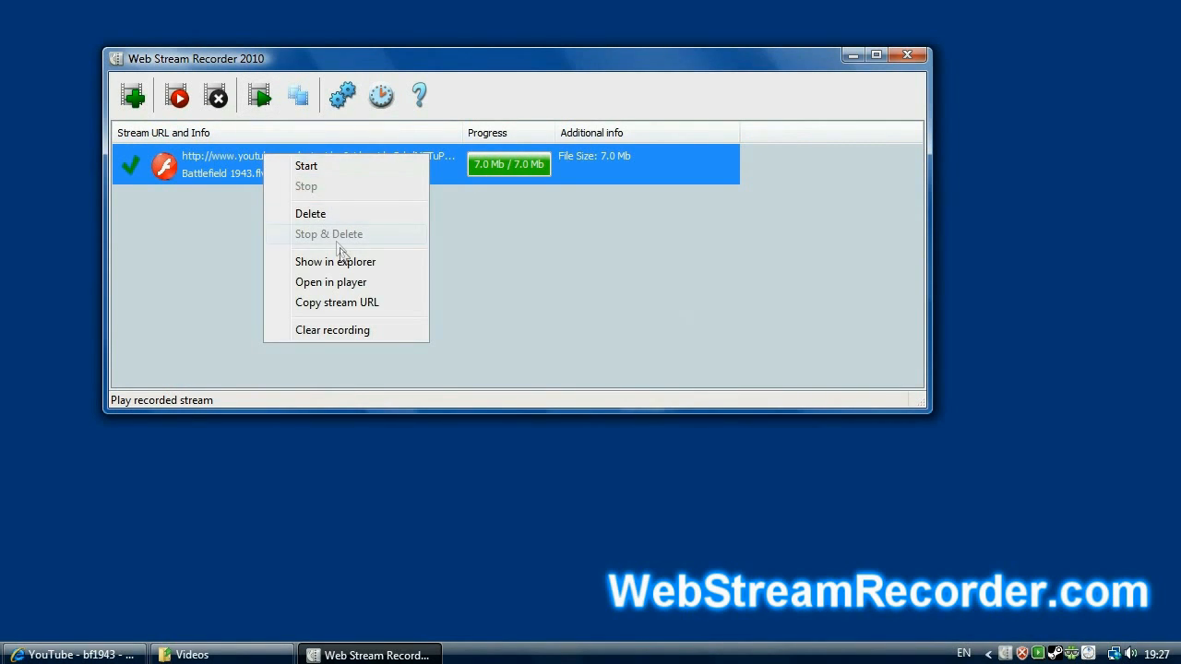
mouse_move(291, 149)
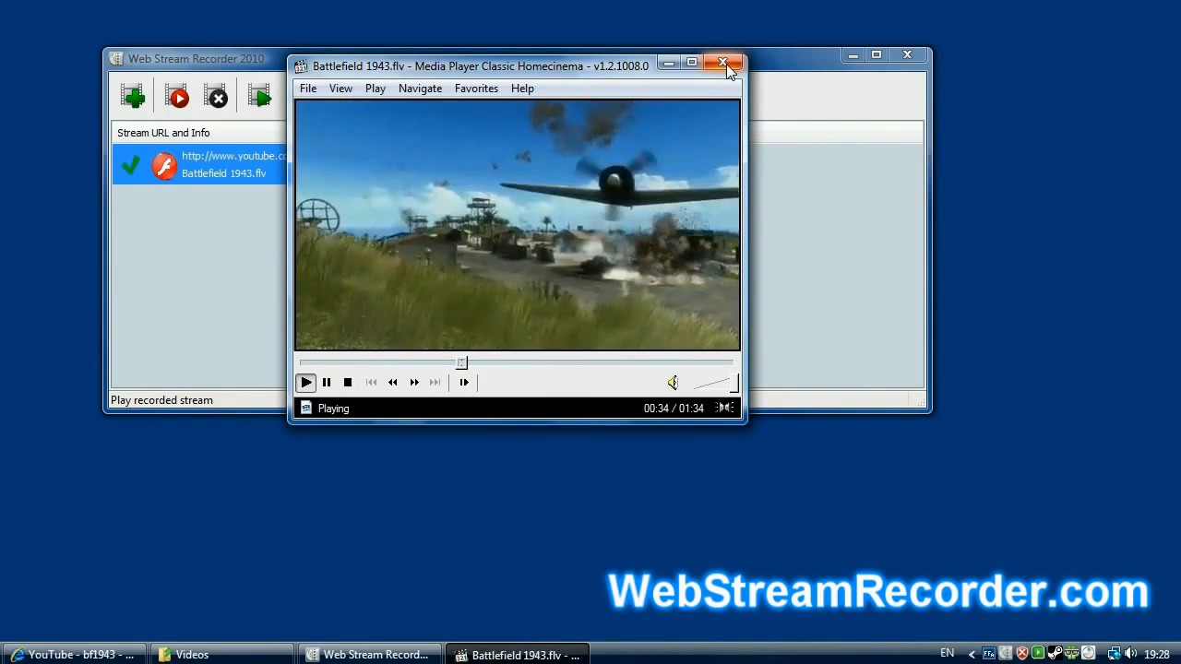
click(727, 59)
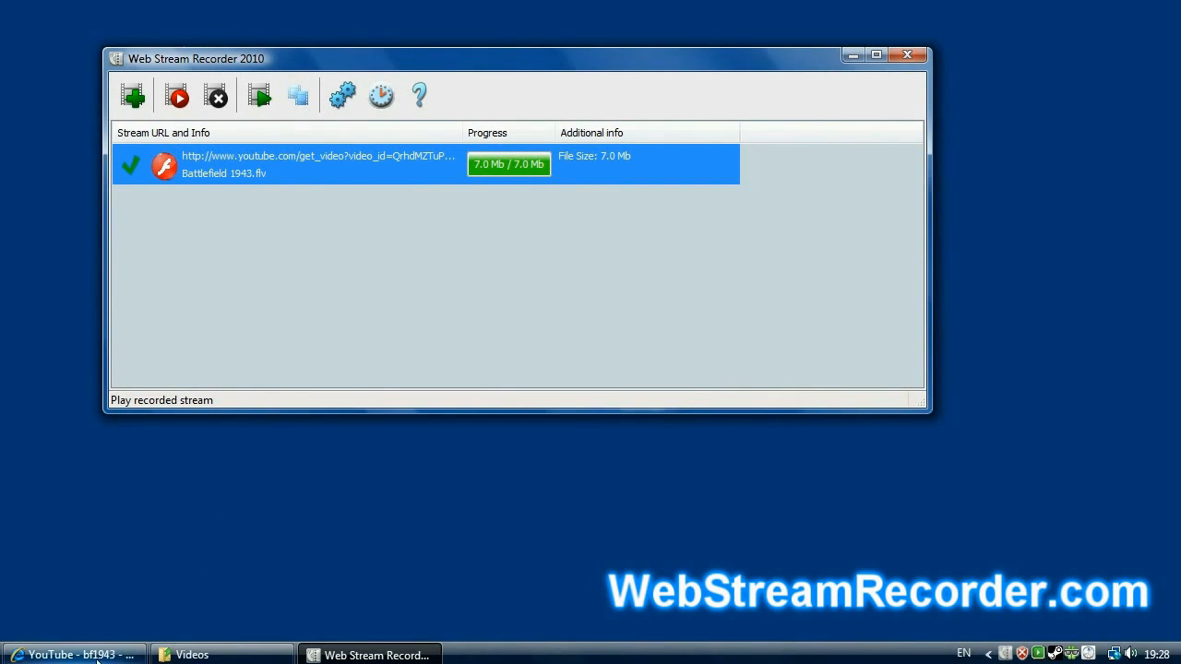
- Bring the YouTube browser forward and go back from the BF1943 Piloting page so more streams are captured
click(73, 653)
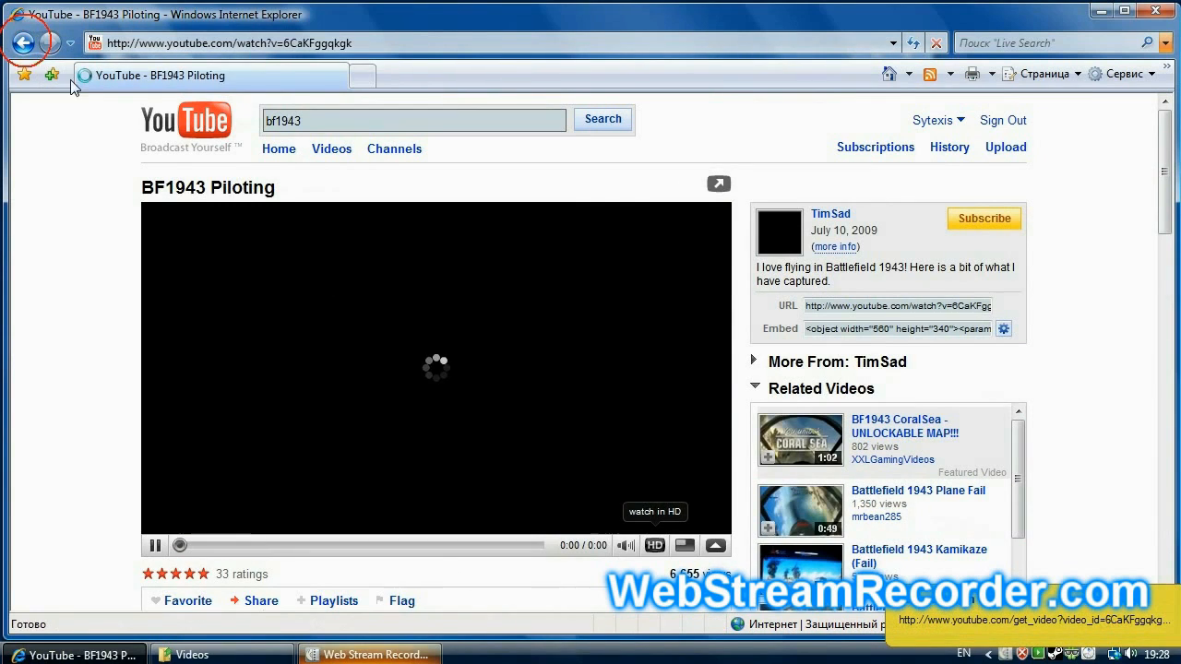
click(22, 42)
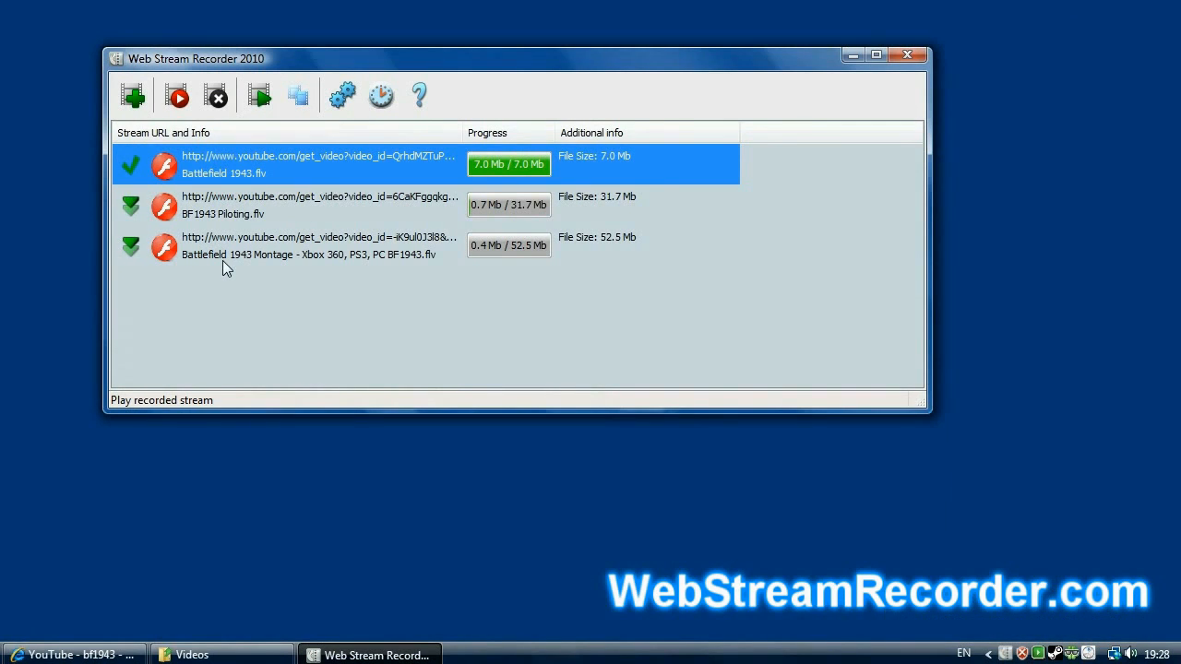
mouse_move(321, 297)
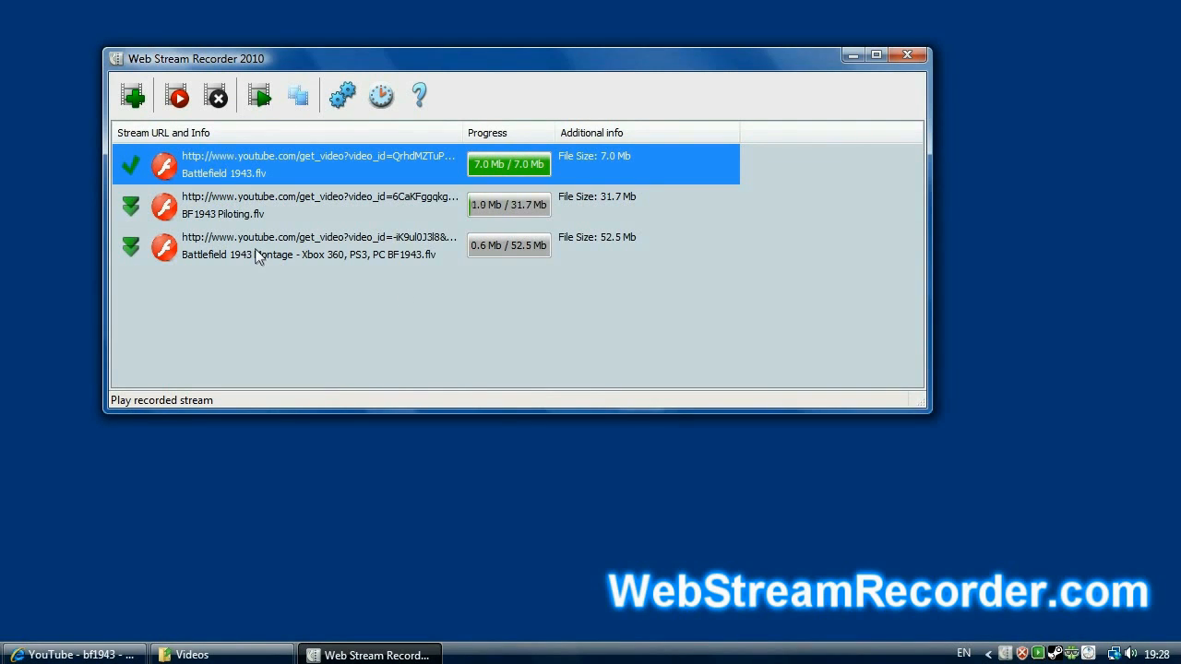
- Select the Battlefield 1943 Montage stream and stop its recording while BF1943 Piloting continues
click(262, 254)
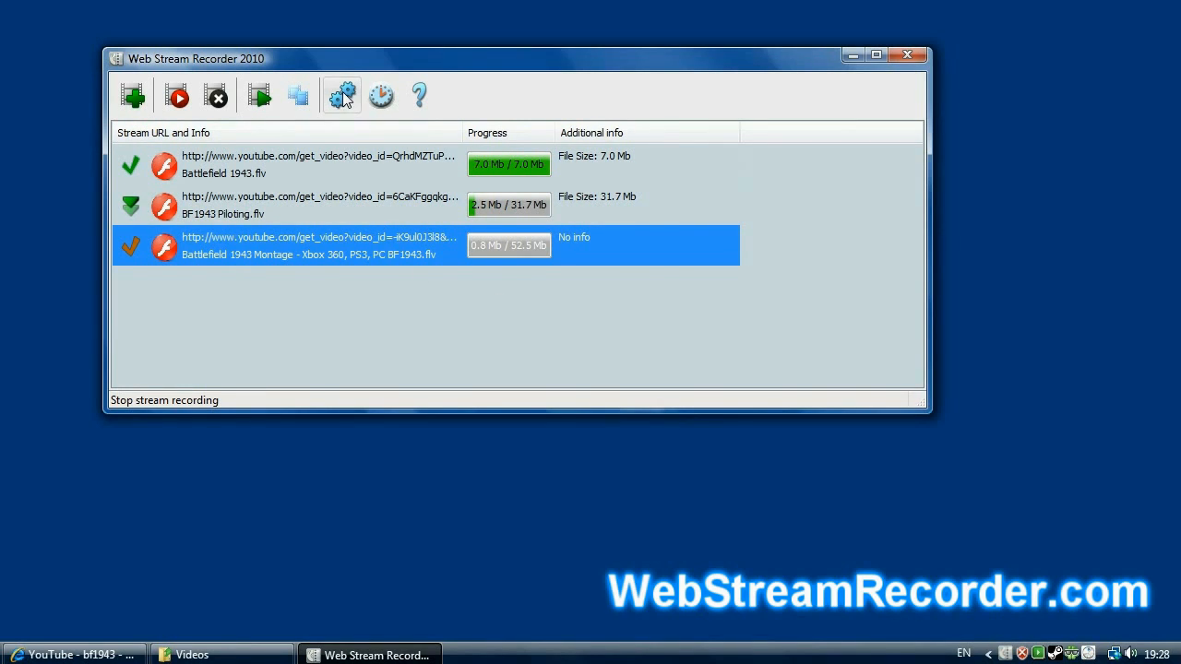
click(342, 96)
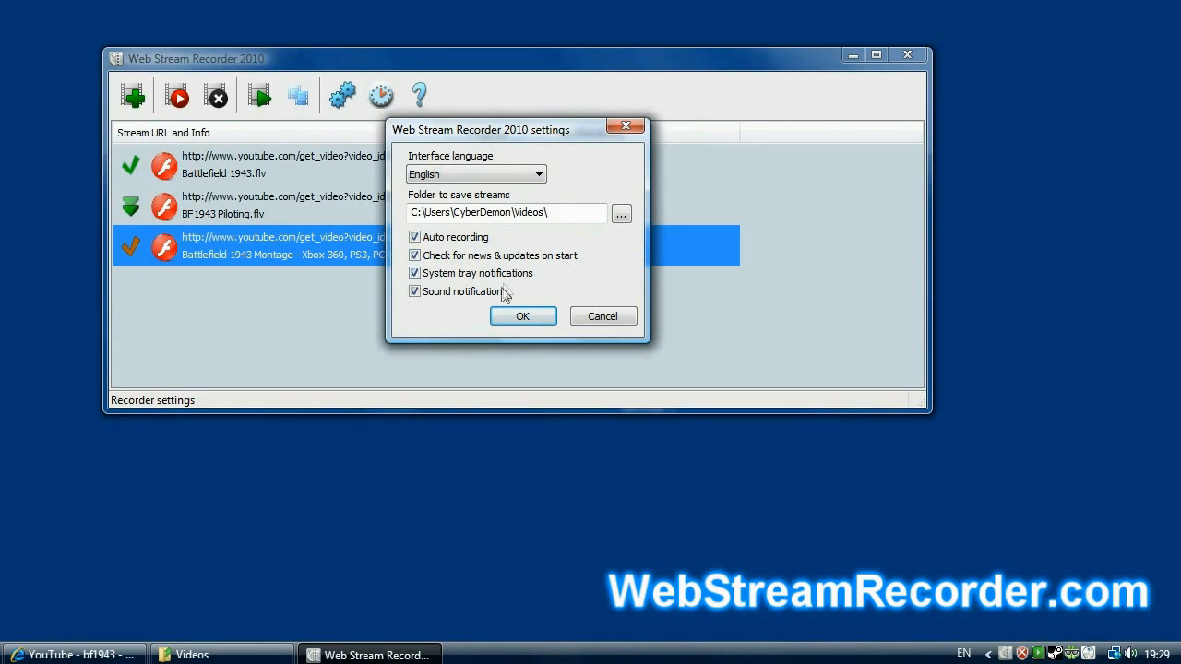
mouse_move(594, 317)
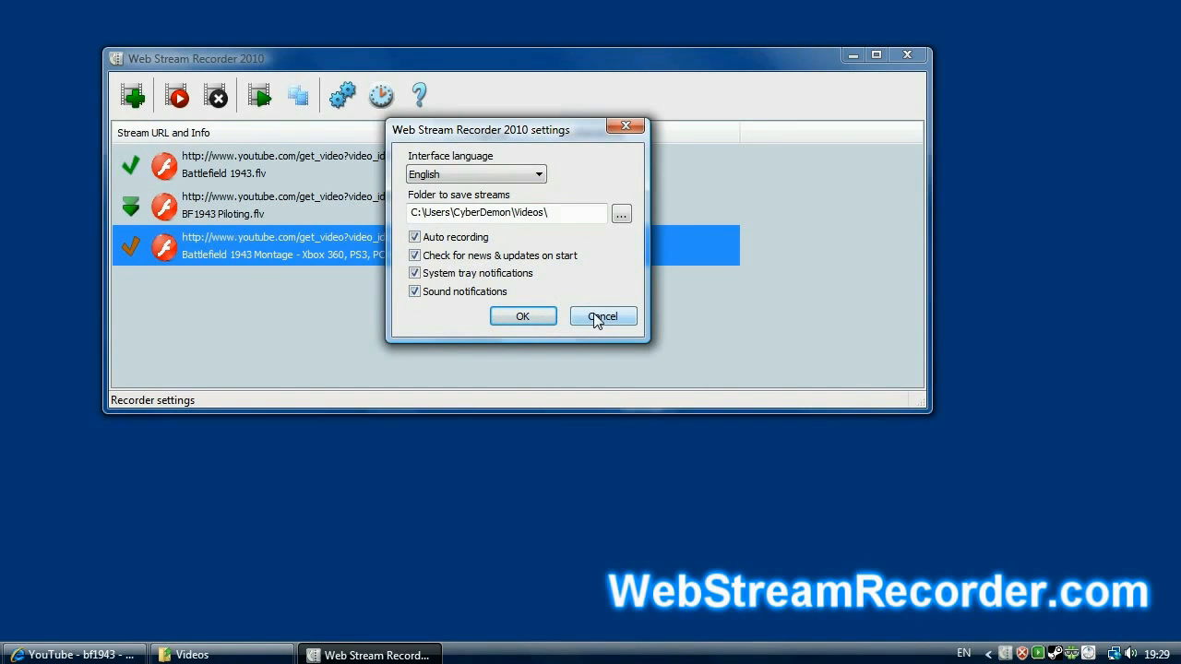
click(602, 315)
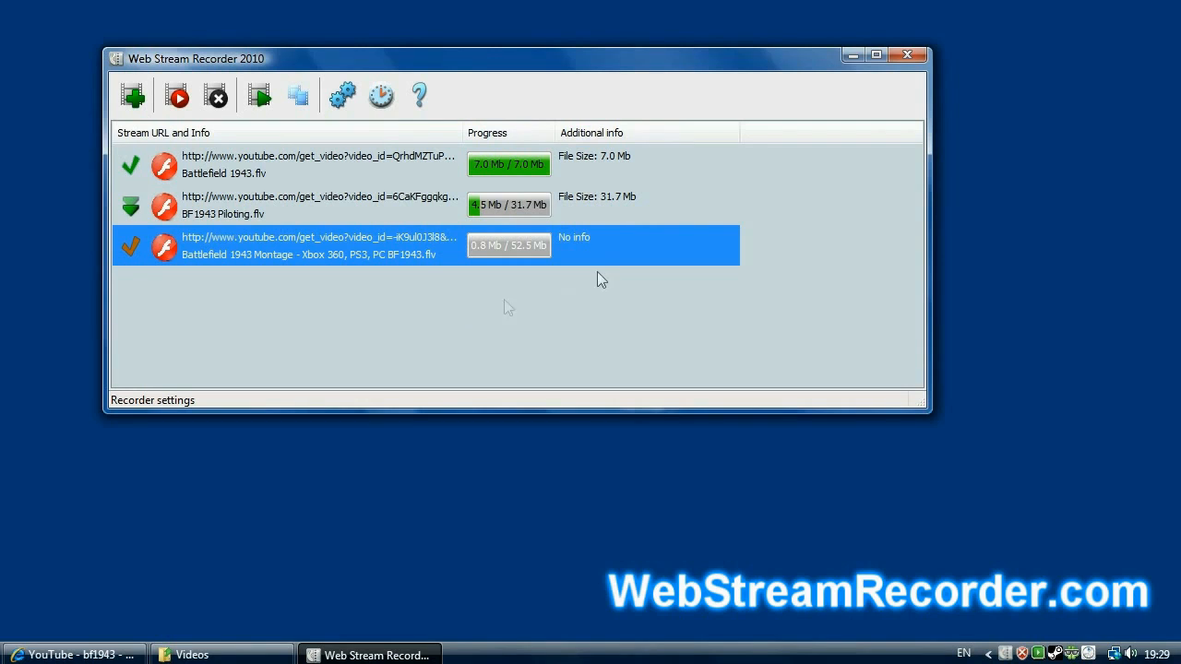
mouse_move(762, 81)
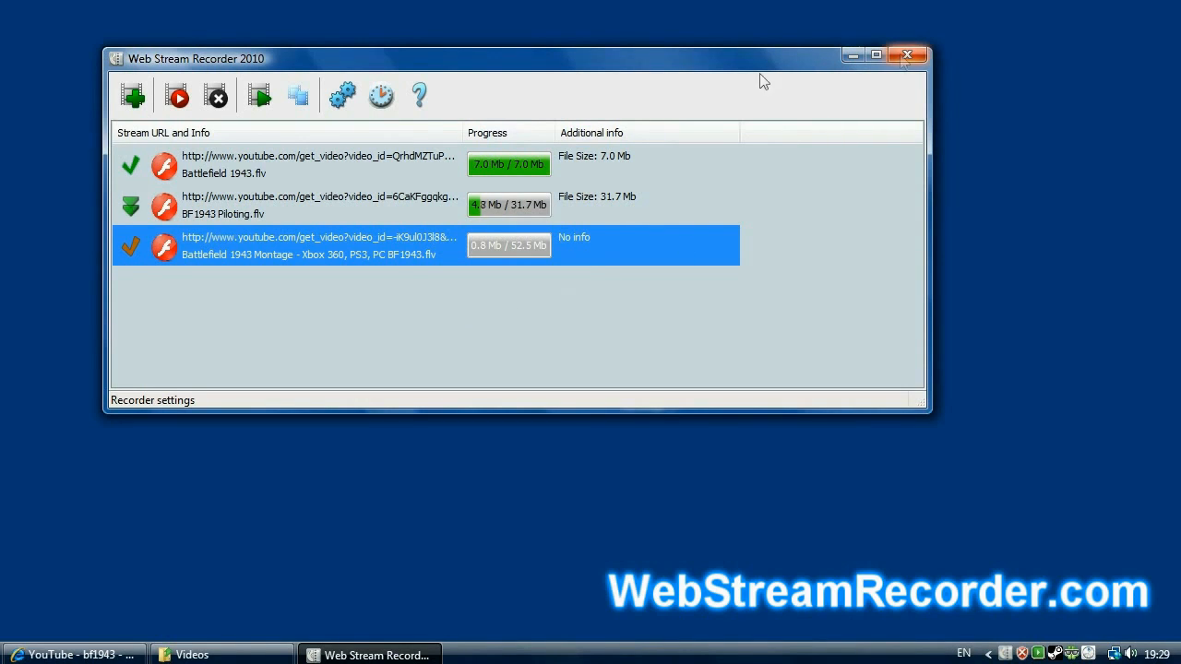